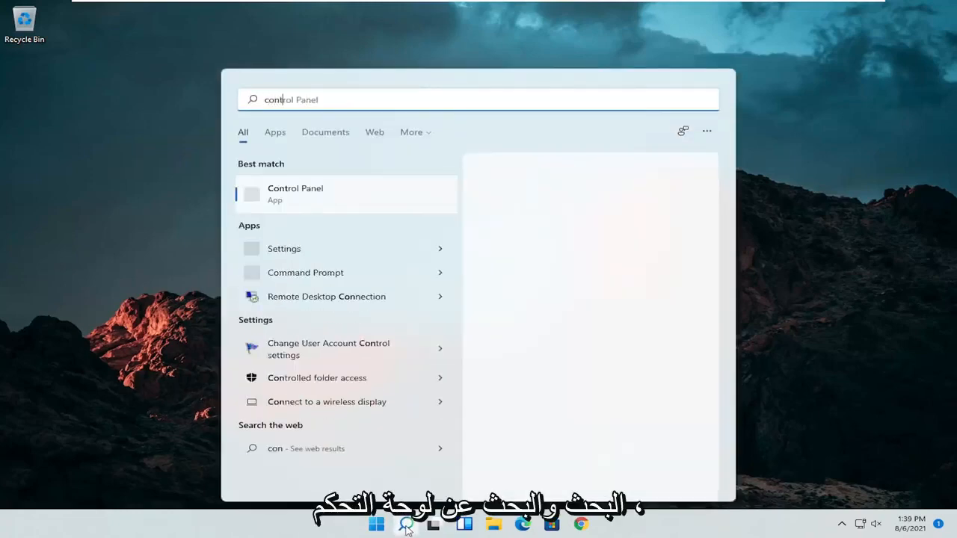
Search for 'panel' and open Control Panel from the search results
{"action": "type", "text": "panel"}
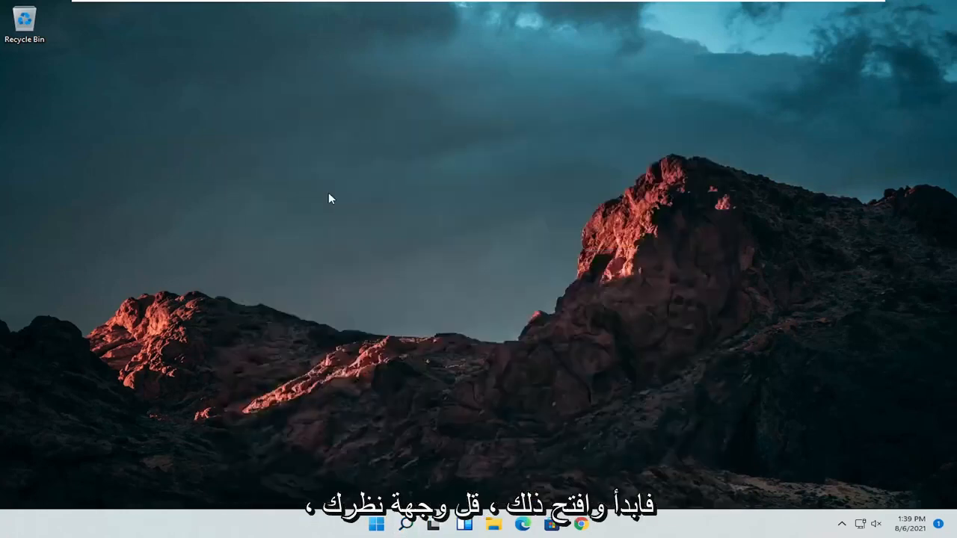
{"action": "left_click", "coordinate": [684, 151]}
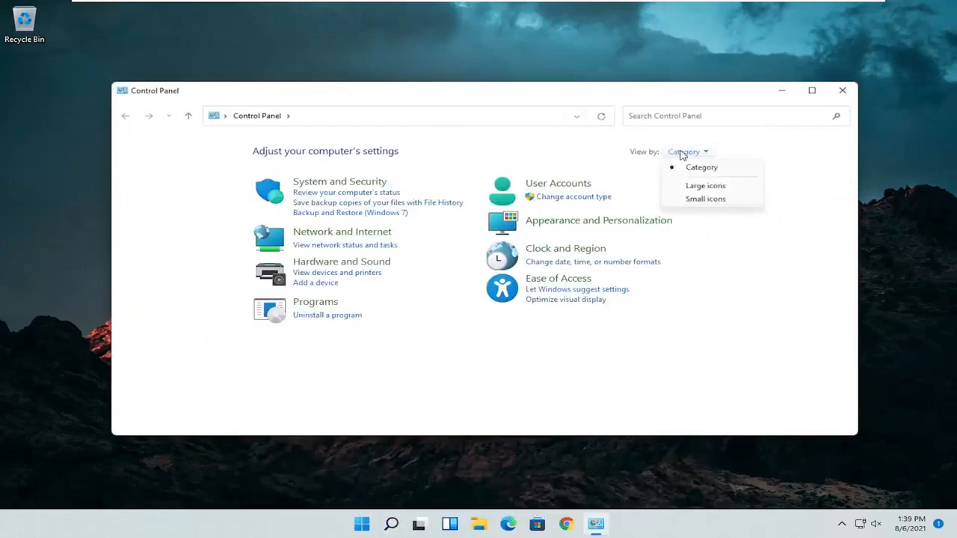
View Control Panel as large icons, review the mouse button settings, then close it
{"action": "left_click", "coordinate": [705, 185]}
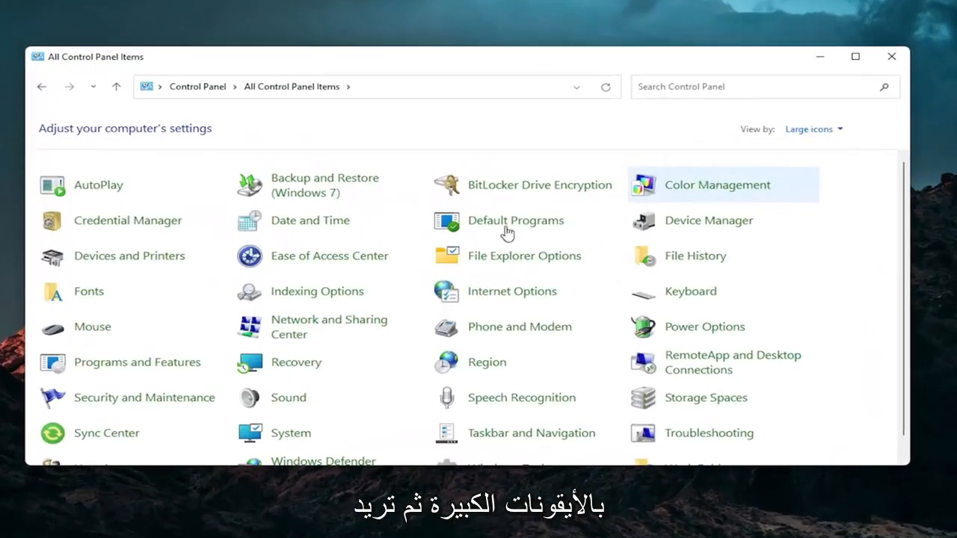
{"action": "mouse_move", "coordinate": [91, 327]}
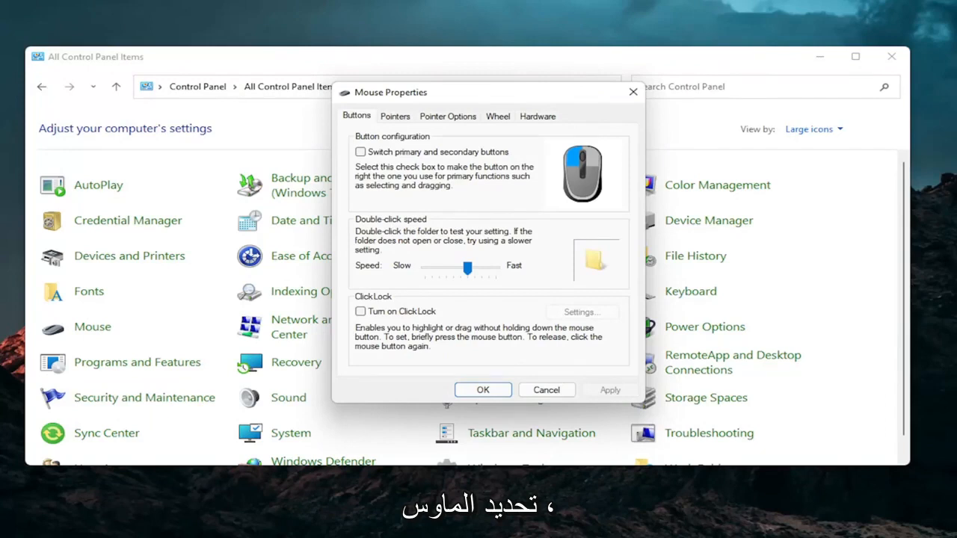
{"action": "mouse_move", "coordinate": [743, 163]}
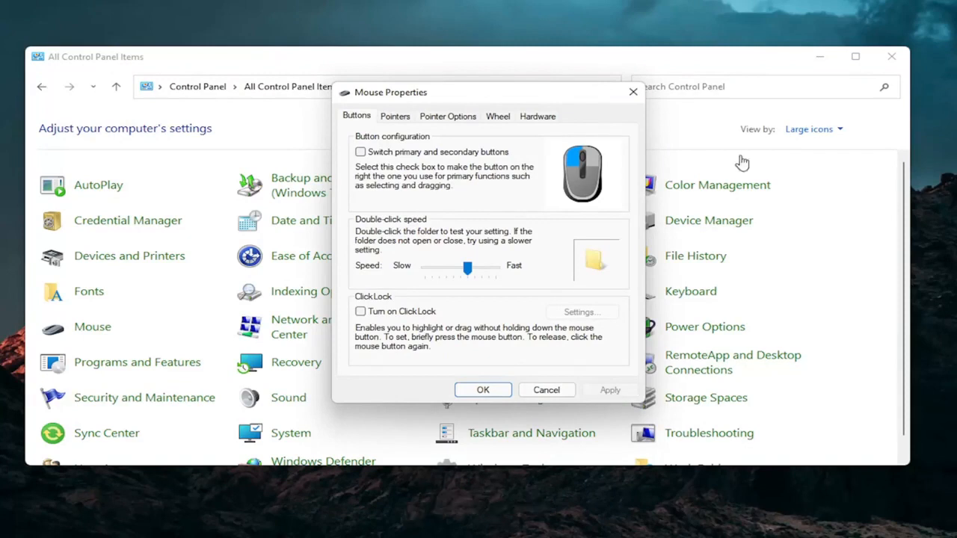
{"action": "mouse_move", "coordinate": [587, 120]}
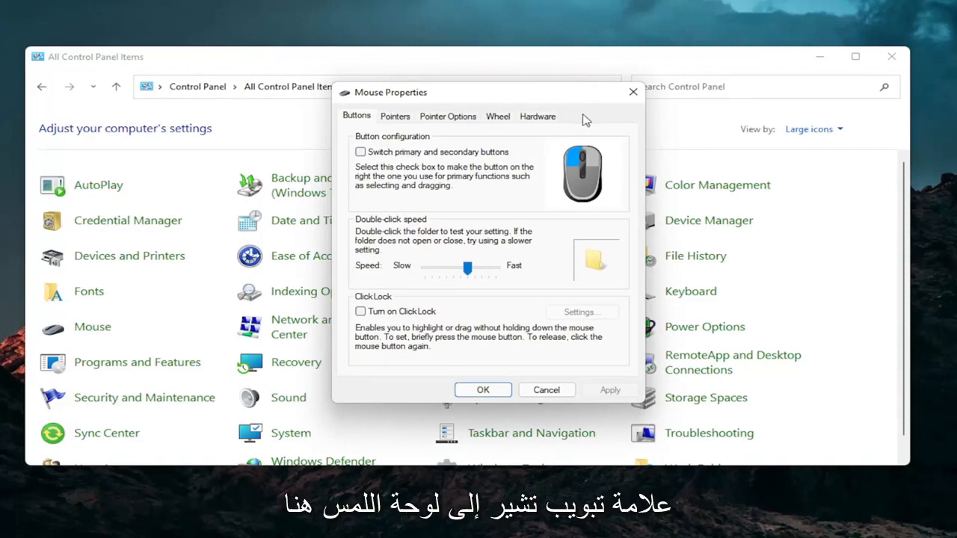
{"action": "mouse_move", "coordinate": [602, 123]}
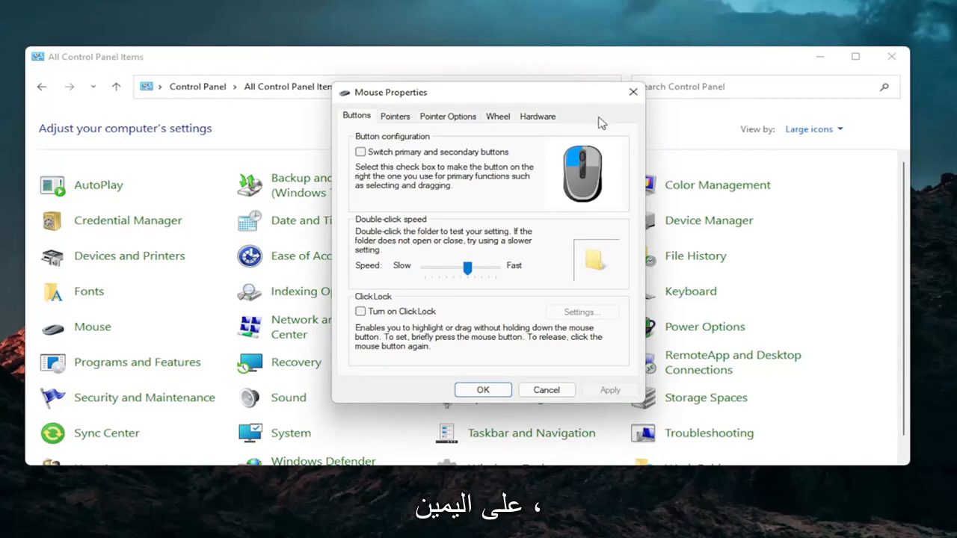
{"action": "mouse_move", "coordinate": [418, 174]}
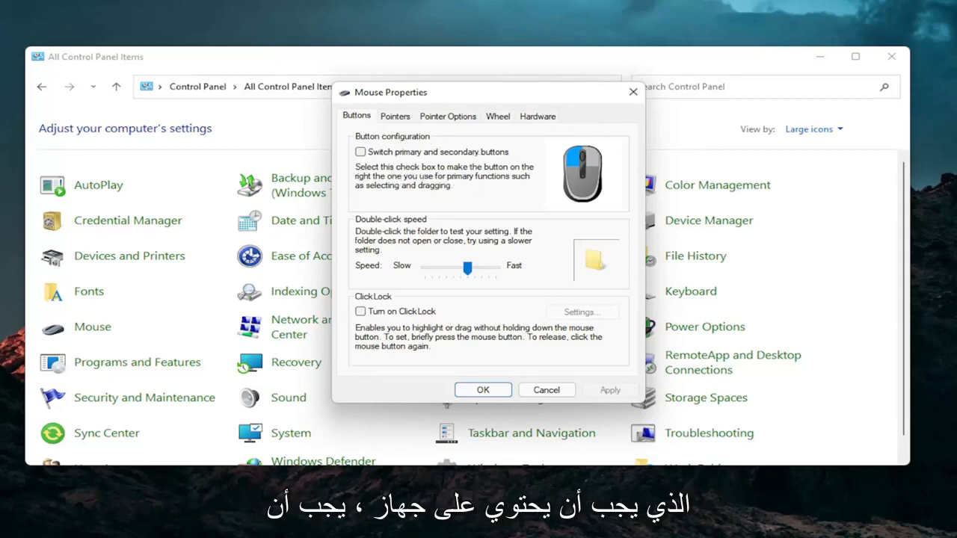
{"action": "mouse_move", "coordinate": [418, 207]}
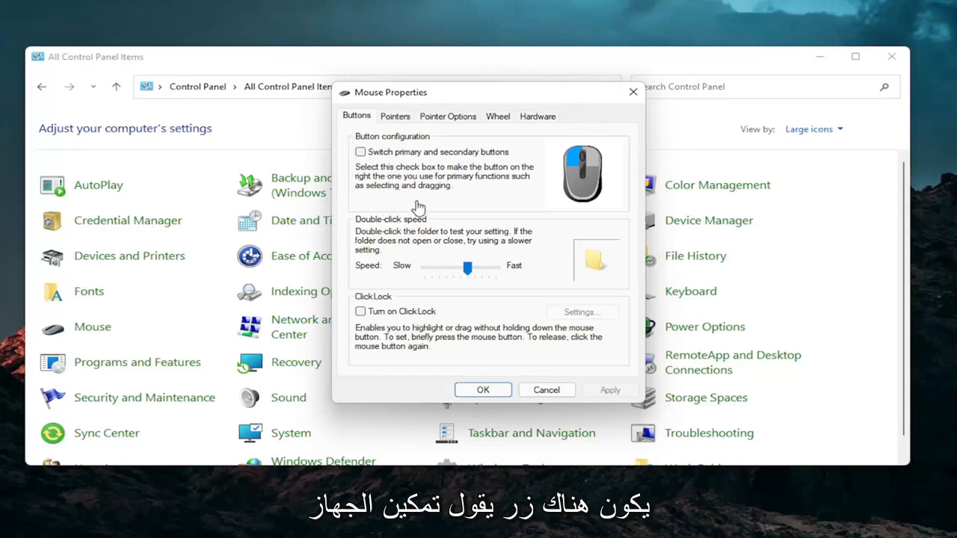
{"action": "mouse_move", "coordinate": [419, 207]}
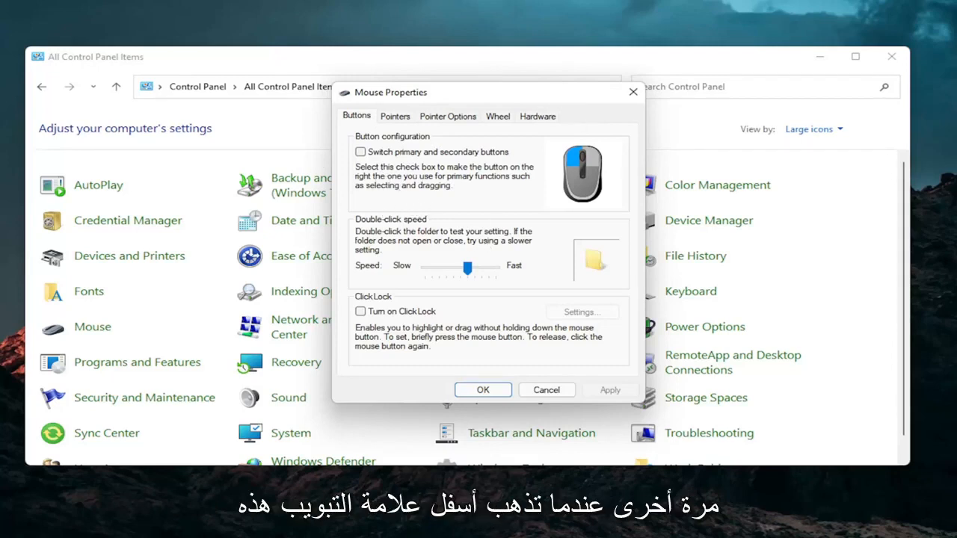
{"action": "mouse_move", "coordinate": [569, 138]}
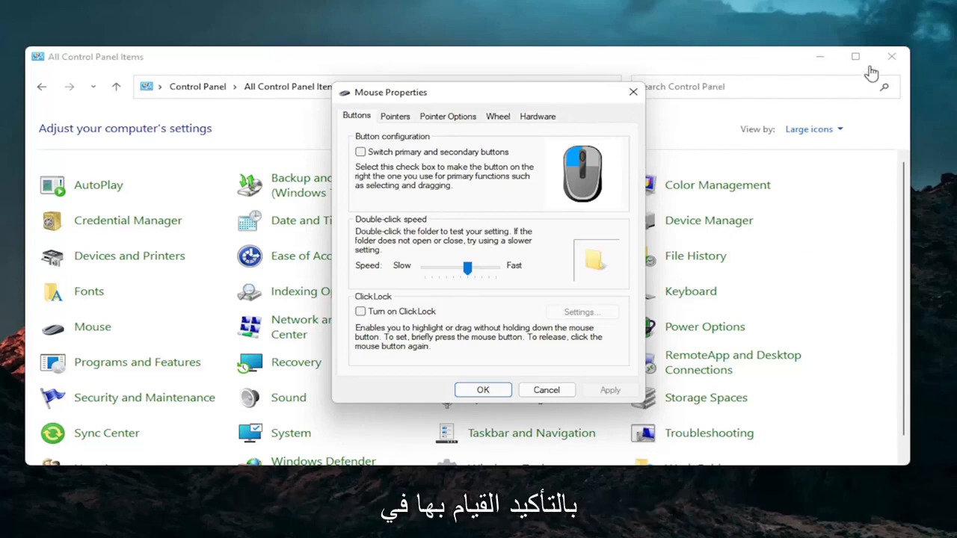
{"action": "left_click", "coordinate": [404, 523]}
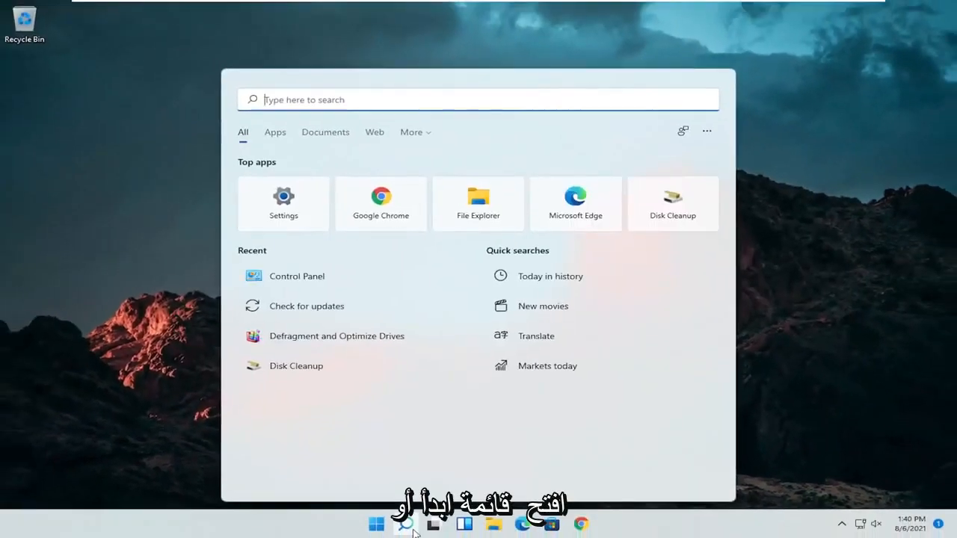
Search for 'device Manager' to launch Device Manager
{"action": "type", "text": "device Manager"}
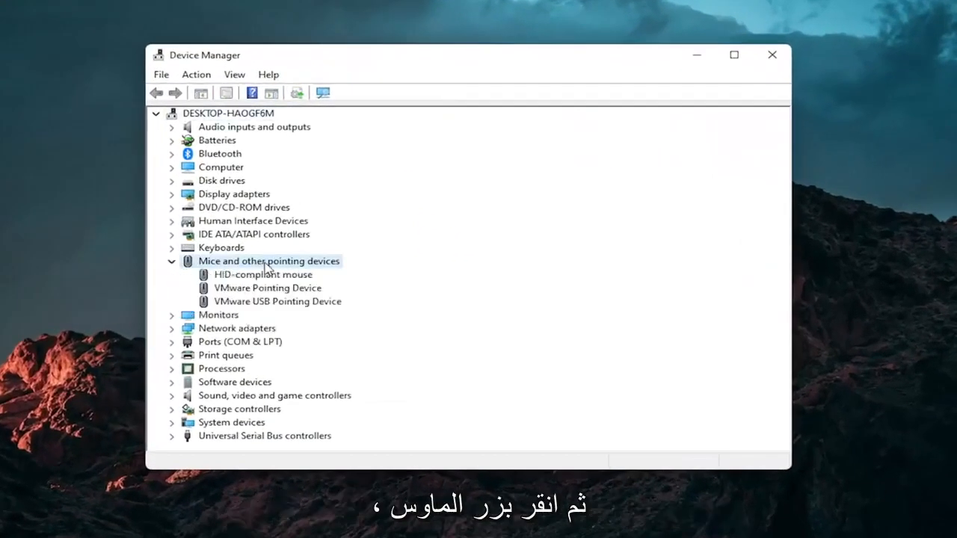
Update the HID-compliant mouse driver by picking one from this computer's available list
{"action": "right_click", "coordinate": [257, 274]}
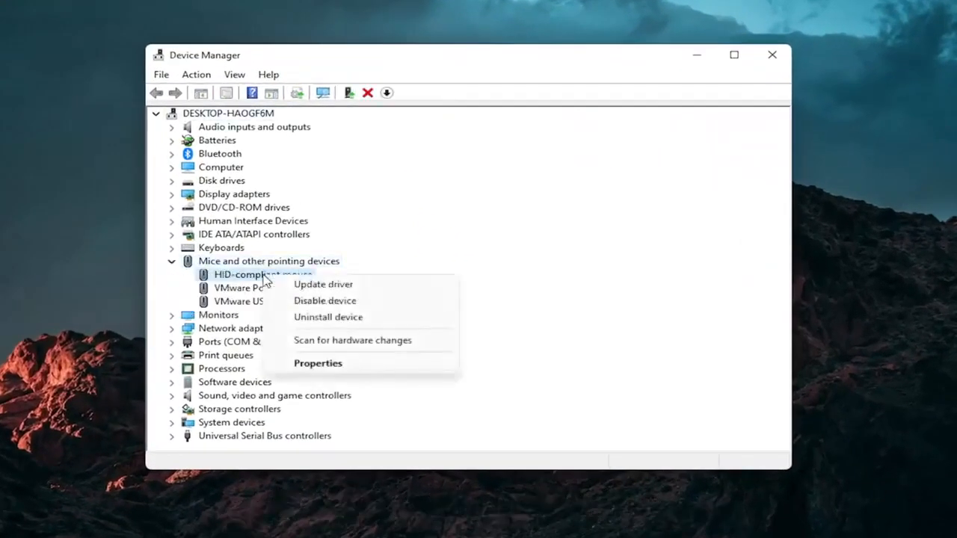
{"action": "left_click", "coordinate": [323, 284]}
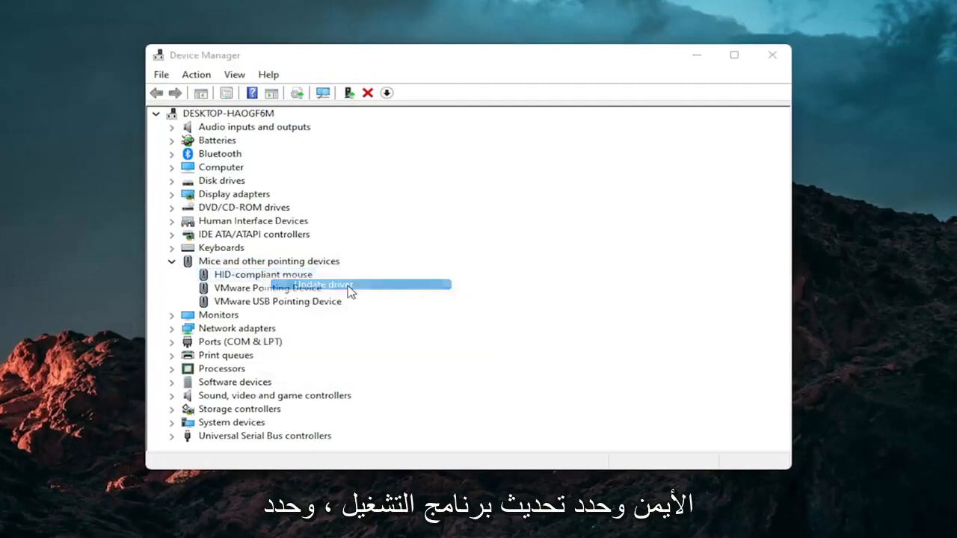
{"action": "left_click", "coordinate": [321, 284]}
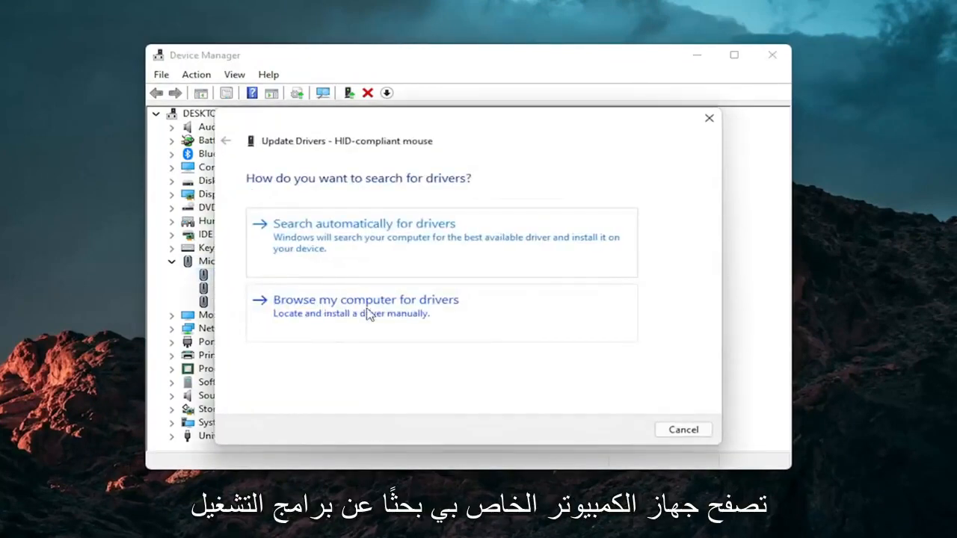
{"action": "left_click", "coordinate": [365, 299]}
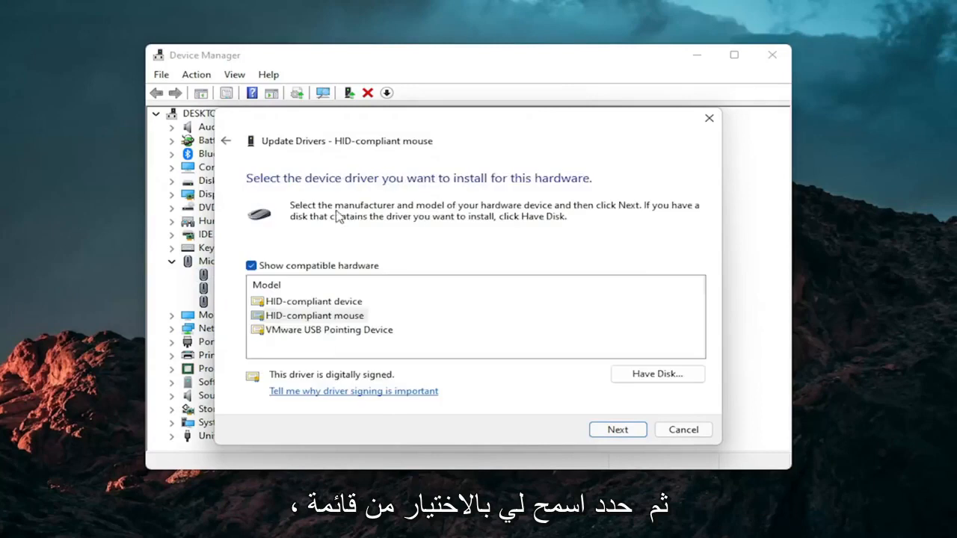
{"action": "left_click", "coordinate": [226, 140]}
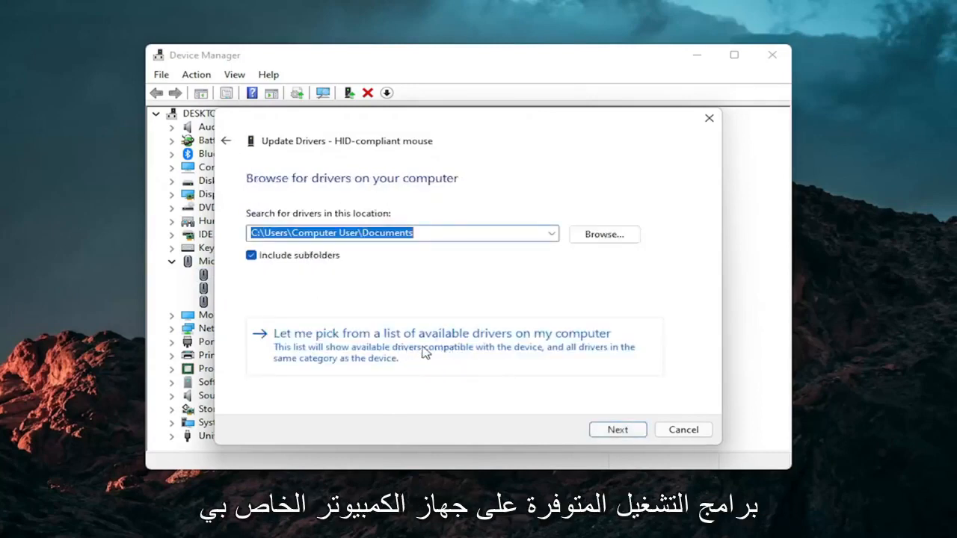
{"action": "left_click", "coordinate": [441, 333]}
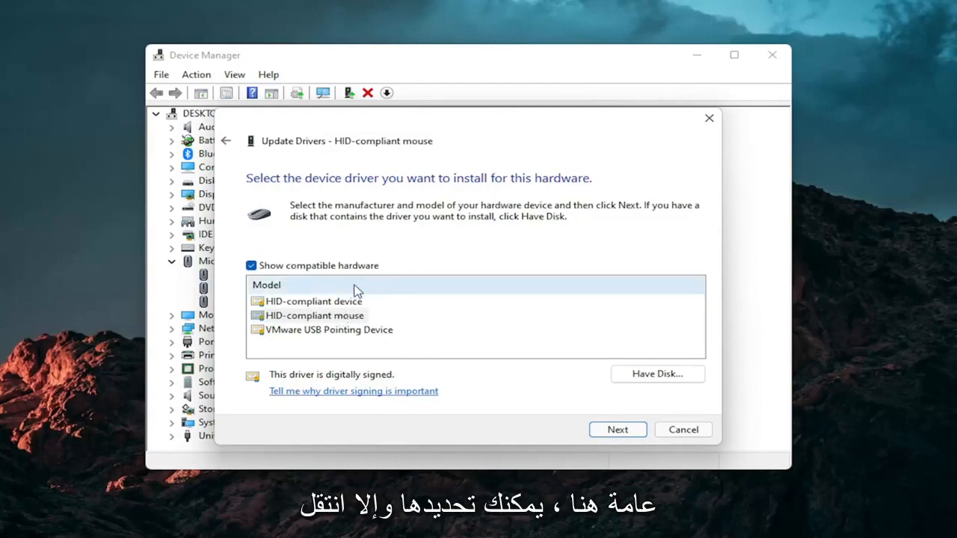
{"action": "mouse_move", "coordinate": [297, 290]}
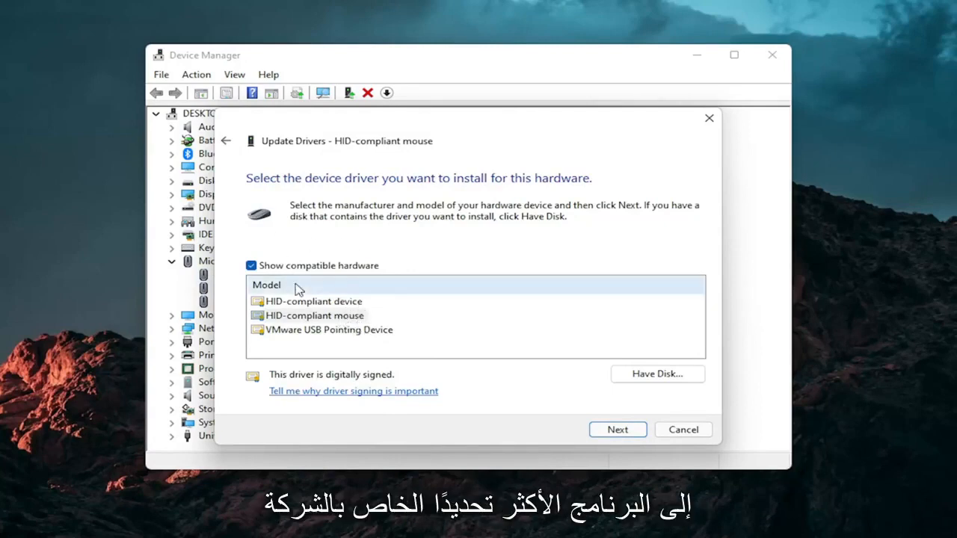
Install the HID-compliant mouse driver, dismiss the success message, and close Device Manager
{"action": "left_click", "coordinate": [618, 429]}
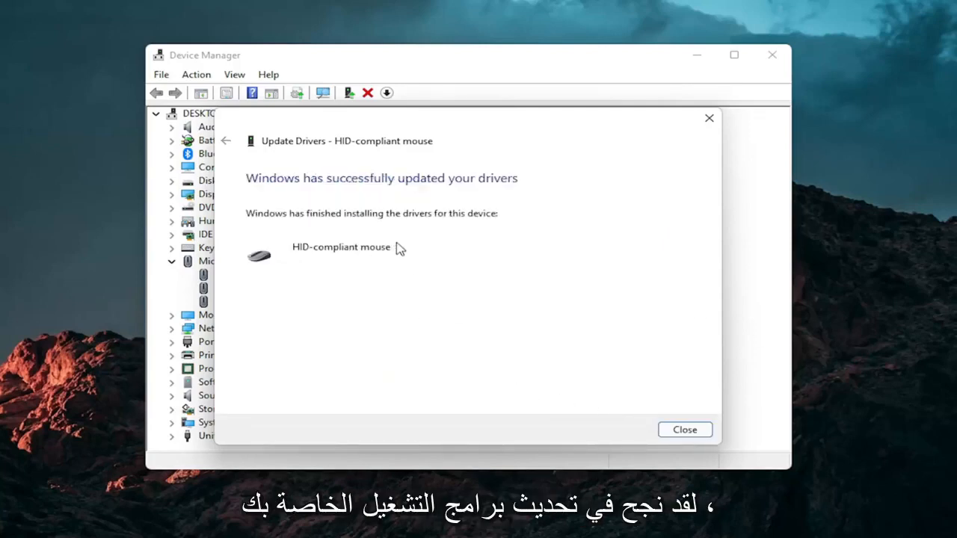
{"action": "left_click", "coordinate": [680, 426]}
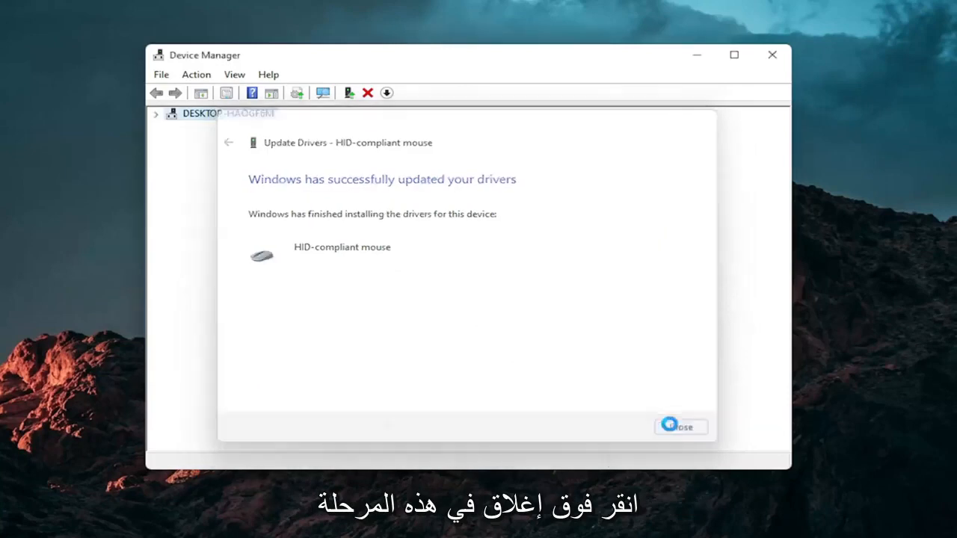
{"action": "left_click", "coordinate": [679, 426]}
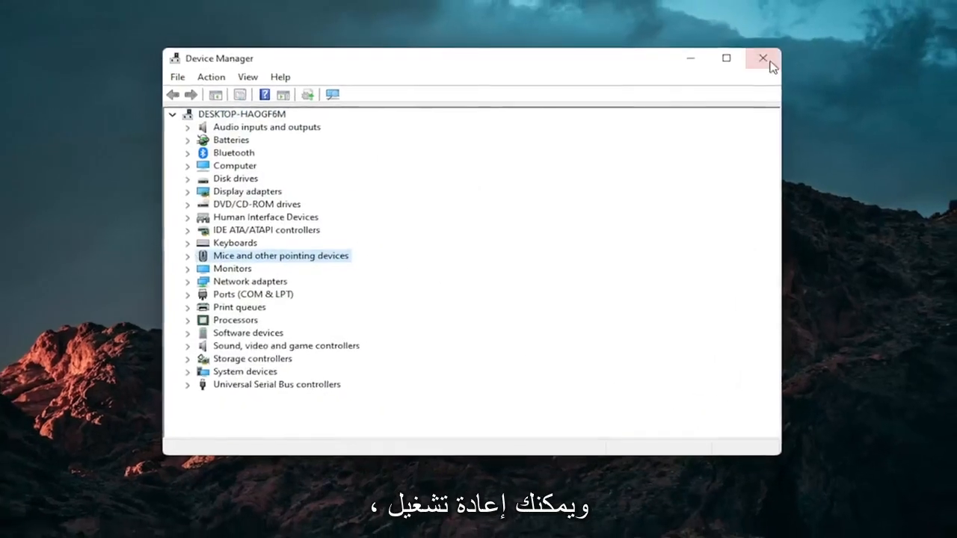
{"action": "left_click", "coordinate": [762, 58]}
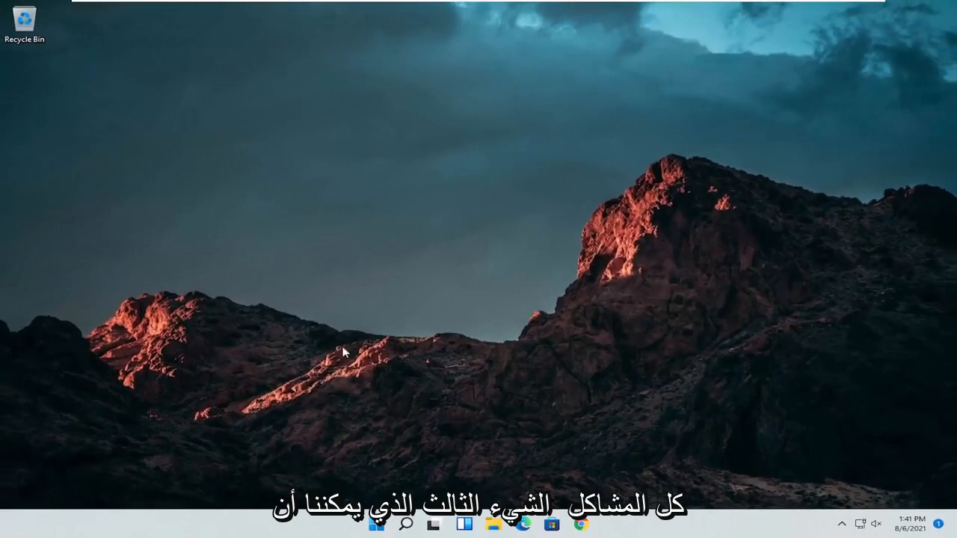
Search 'troubleshoot settings' to reach the Settings troubleshooters list
{"action": "left_click", "coordinate": [406, 523]}
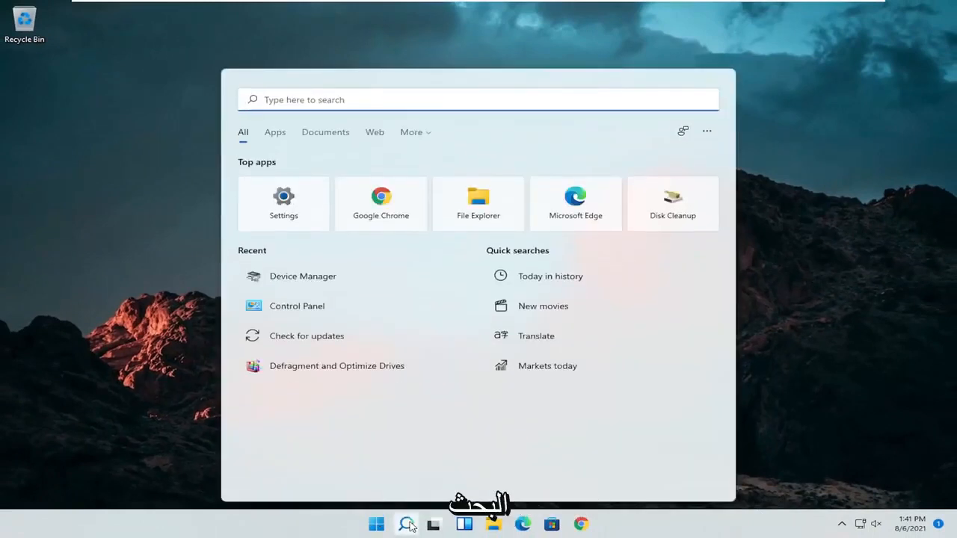
{"action": "type", "text": "troubleshoot settings"}
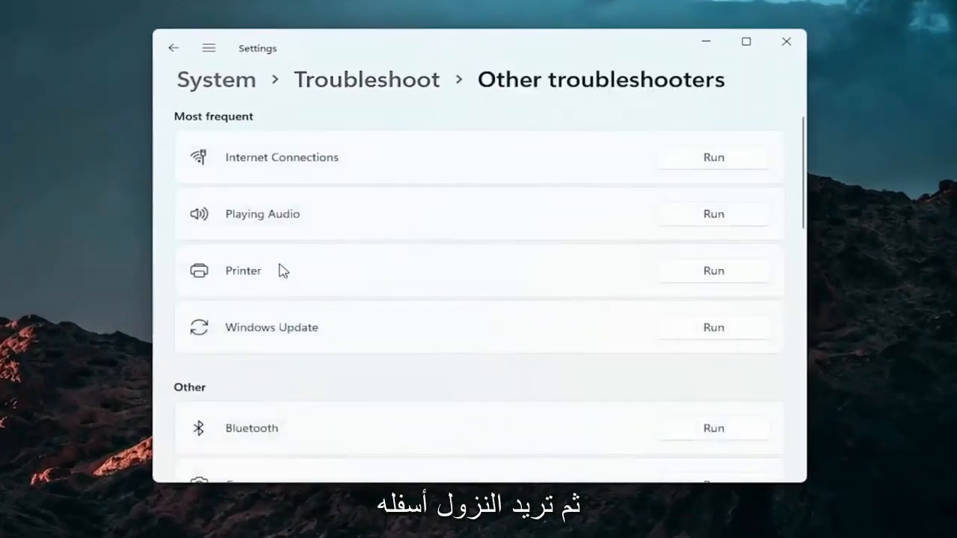
Run the Keyboard troubleshooter, dismiss its no-changes report, and close Settings
{"action": "scroll", "scroll_direction": "down", "scroll_amount": 3}
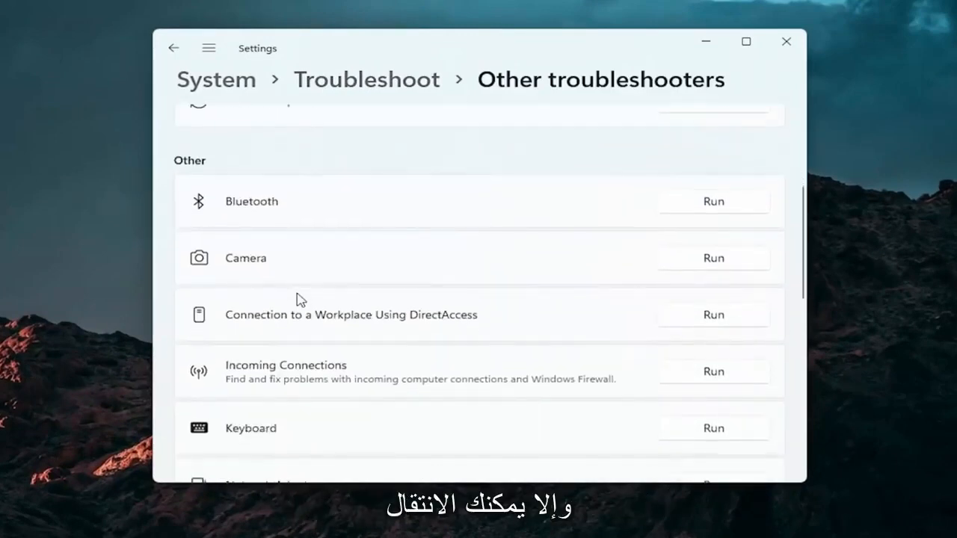
{"action": "scroll", "scroll_direction": "down", "scroll_amount": 3}
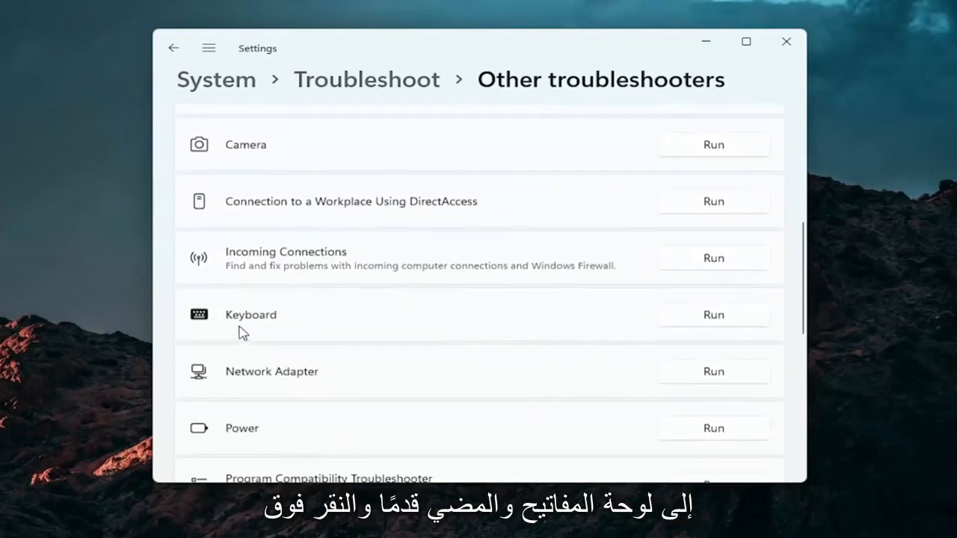
{"action": "left_click", "coordinate": [713, 314]}
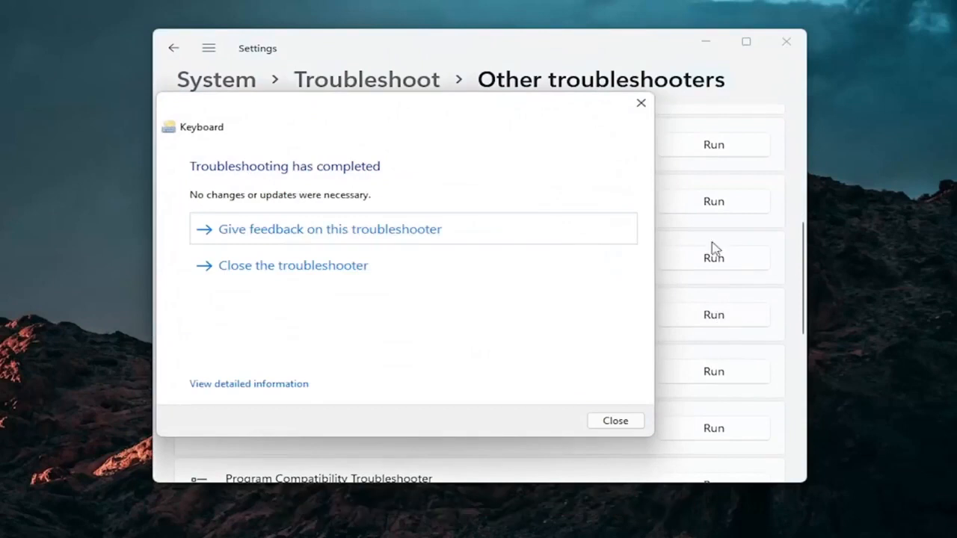
{"action": "mouse_move", "coordinate": [640, 103]}
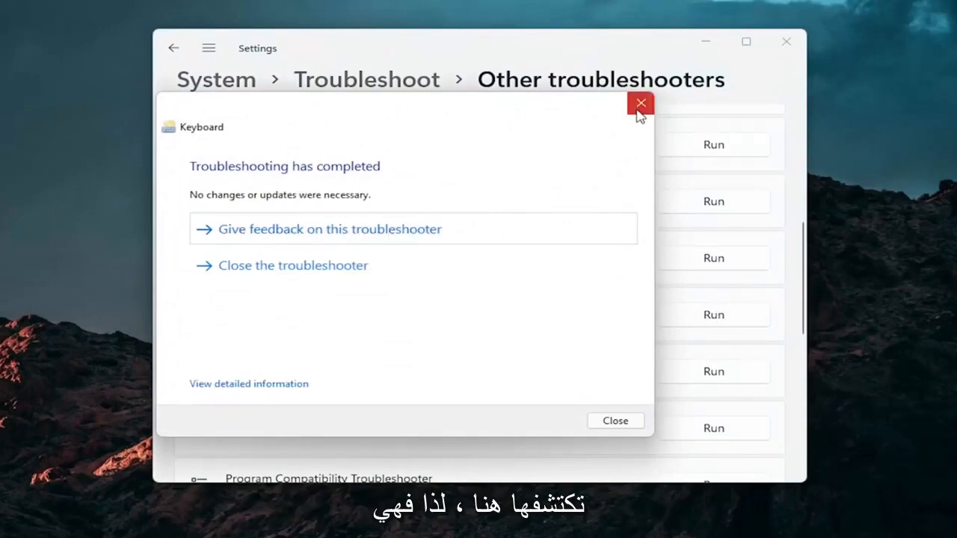
{"action": "left_click", "coordinate": [639, 103]}
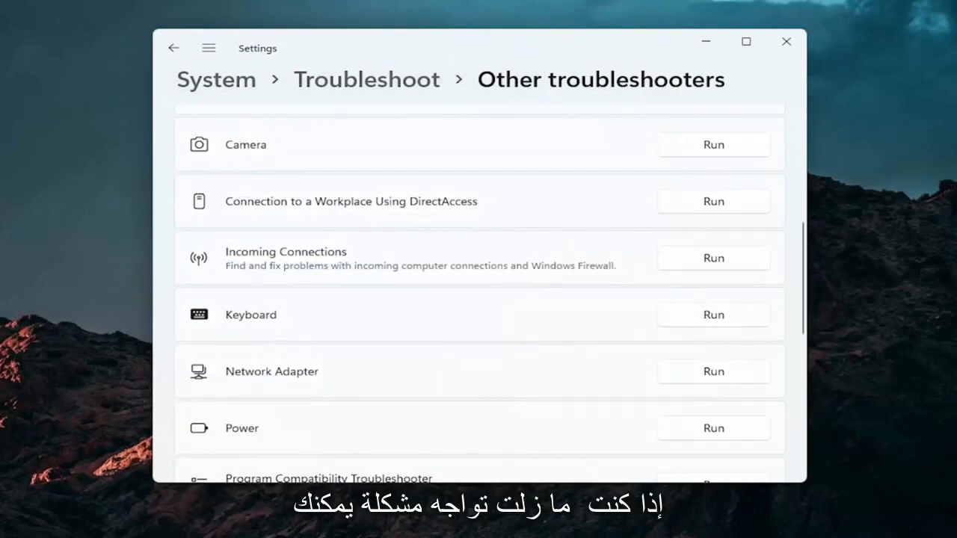
{"action": "left_click", "coordinate": [786, 41]}
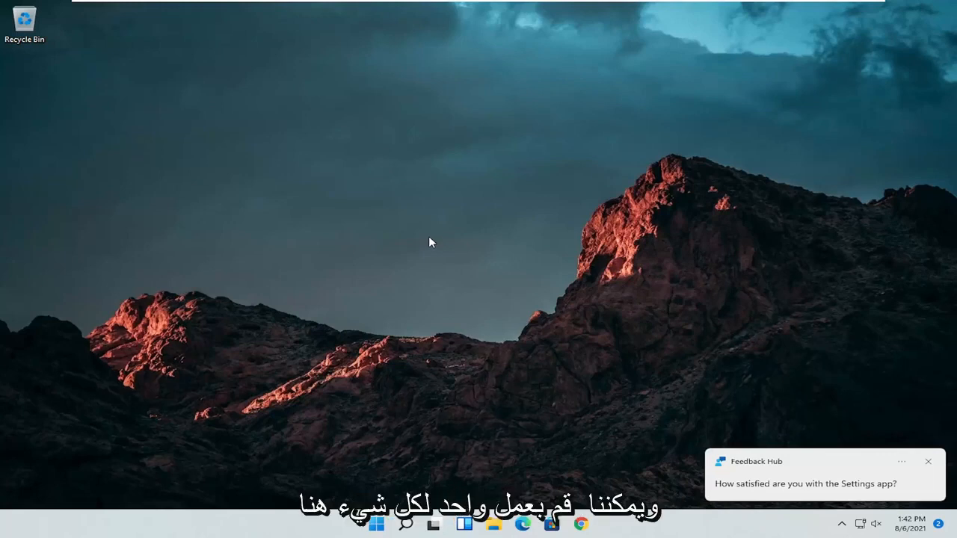
Search 'cmd' and run Command Prompt as administrator, approving the UAC prompt
{"action": "left_click", "coordinate": [405, 523]}
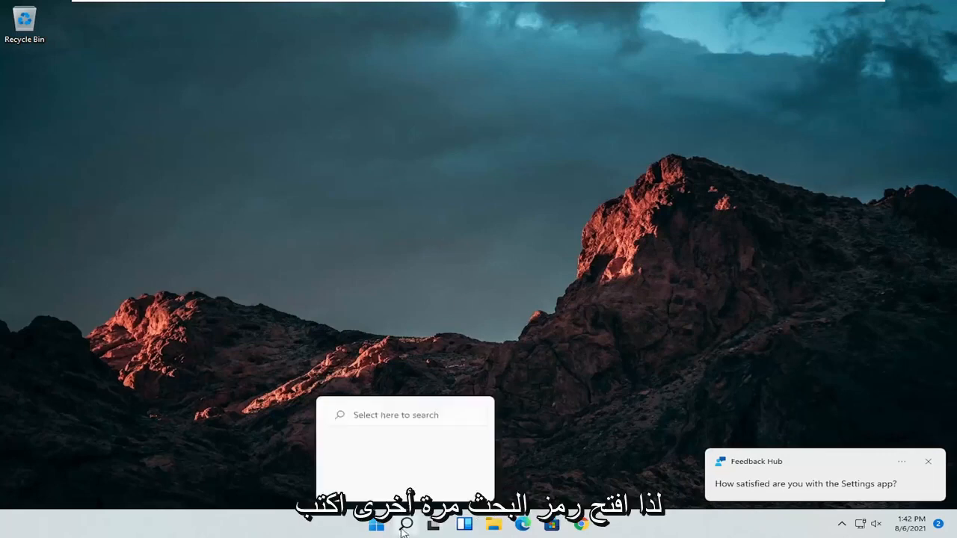
{"action": "left_click", "coordinate": [405, 524]}
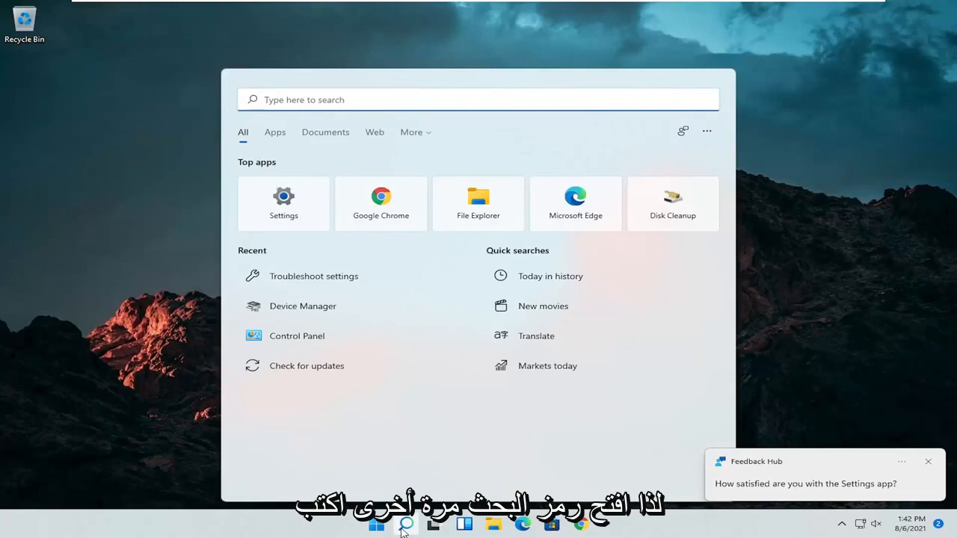
{"action": "type", "text": "cmd"}
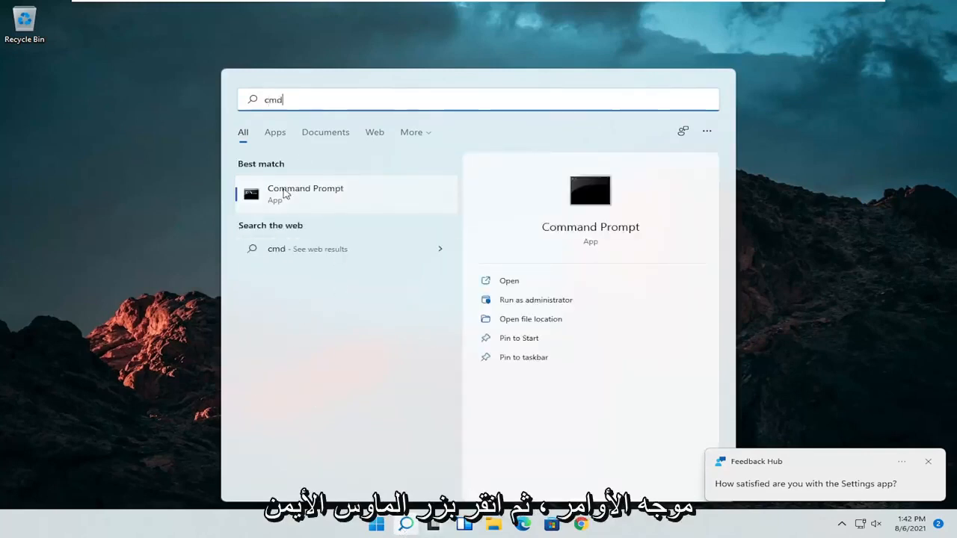
{"action": "right_click", "coordinate": [305, 193]}
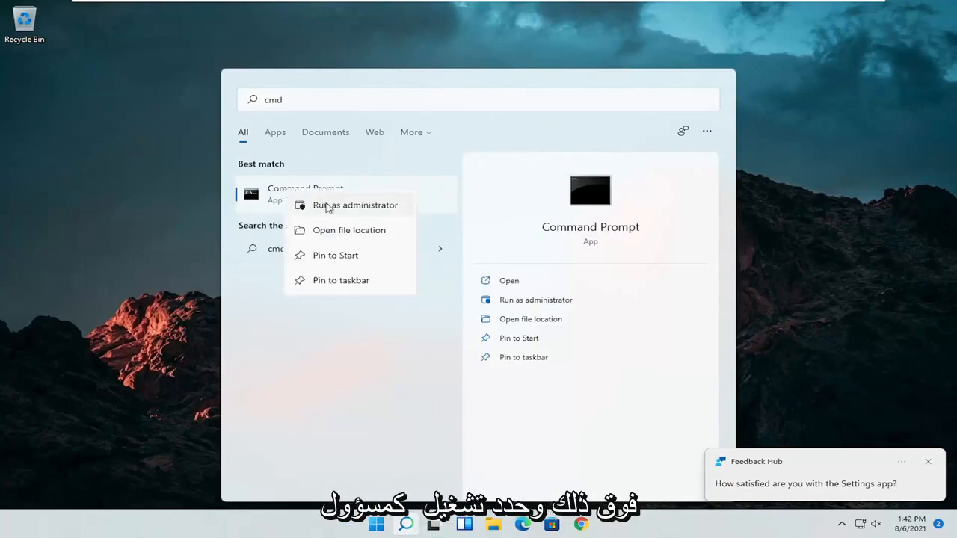
{"action": "left_click", "coordinate": [354, 205]}
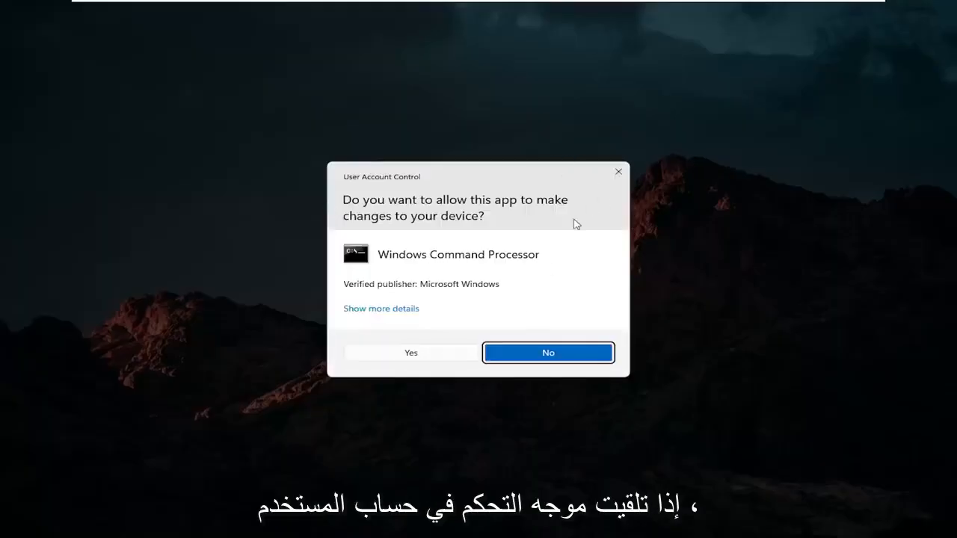
{"action": "left_click", "coordinate": [410, 352]}
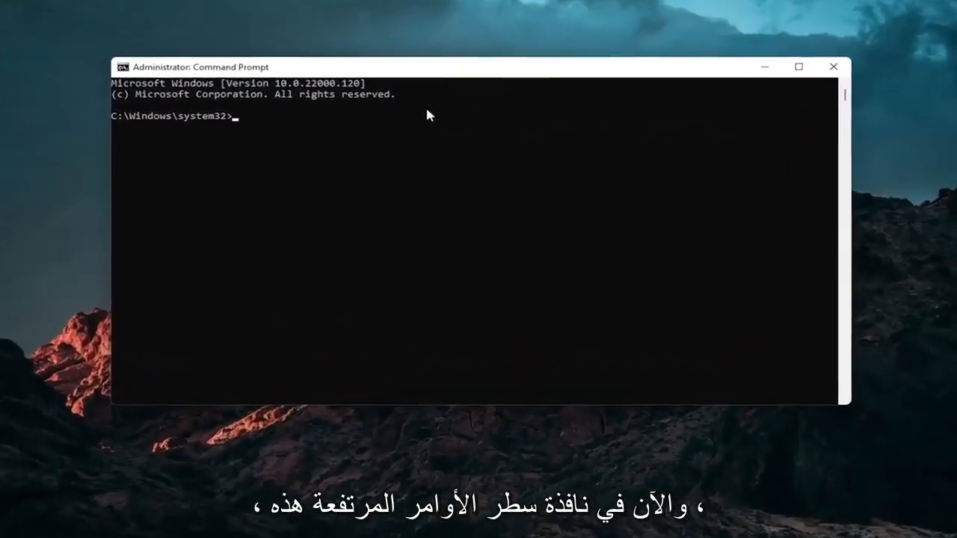
Run 'sfc /scannow' in the administrator Command Prompt
{"action": "type", "text": "sfc"}
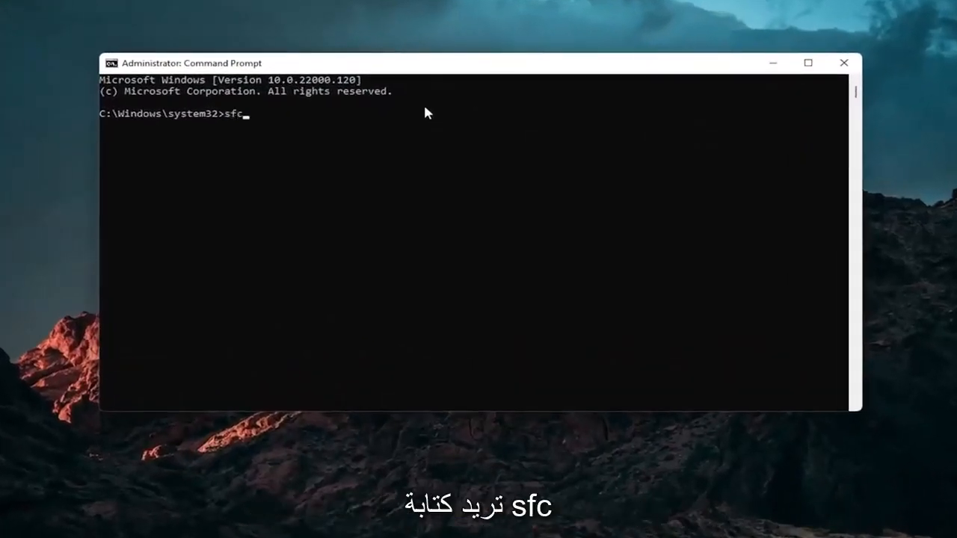
{"action": "type", "text": "/sc"}
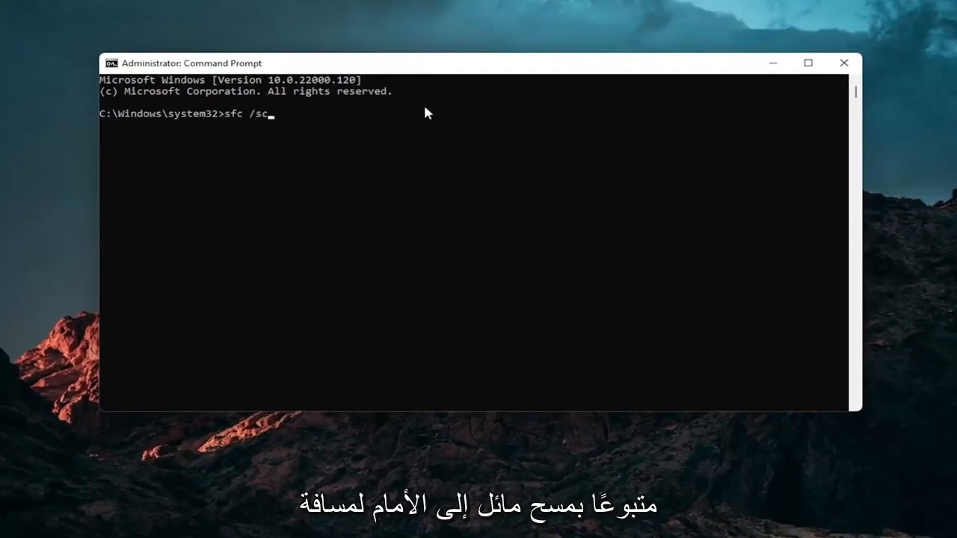
{"action": "type", "text": "annow"}
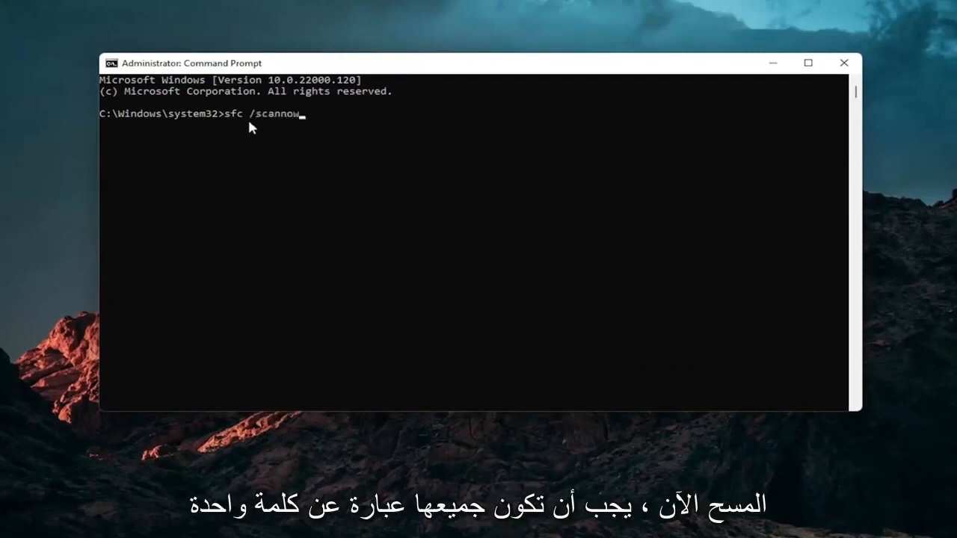
{"action": "mouse_move", "coordinate": [216, 181]}
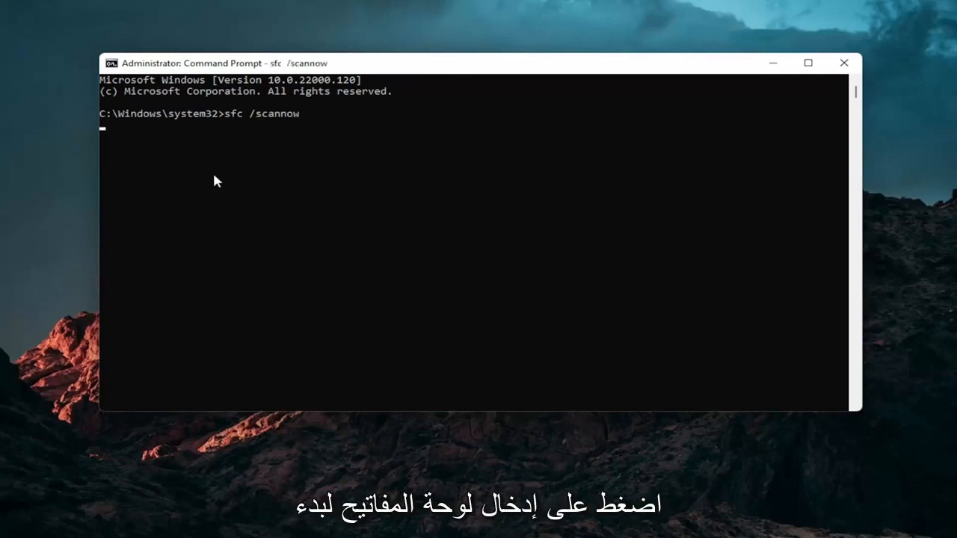
{"action": "key", "text": "Return"}
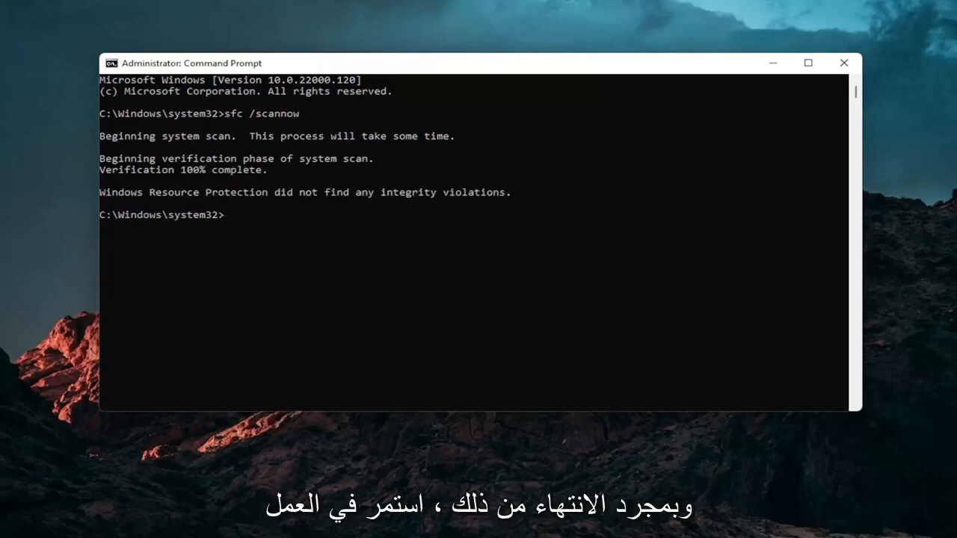
Close Command Prompt once the scan reports no integrity violations
{"action": "left_click", "coordinate": [844, 63]}
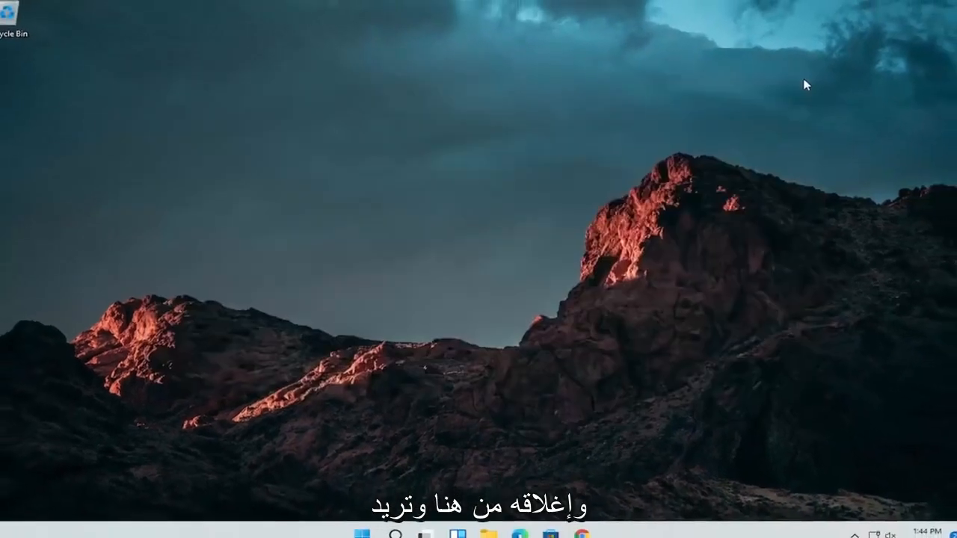